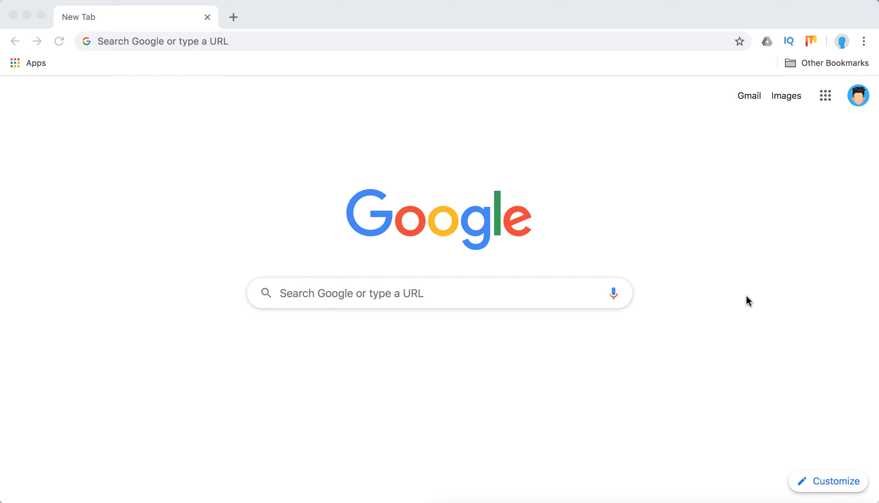
mouse_move(475, 170)
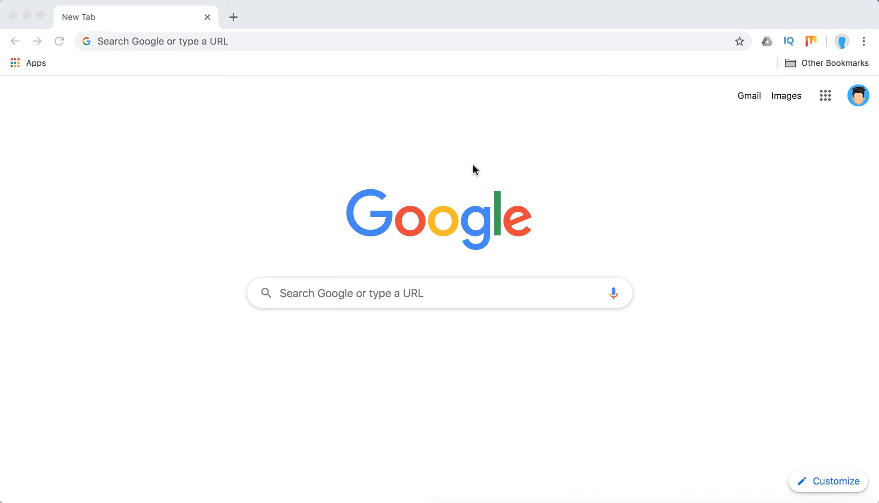
mouse_move(85, 46)
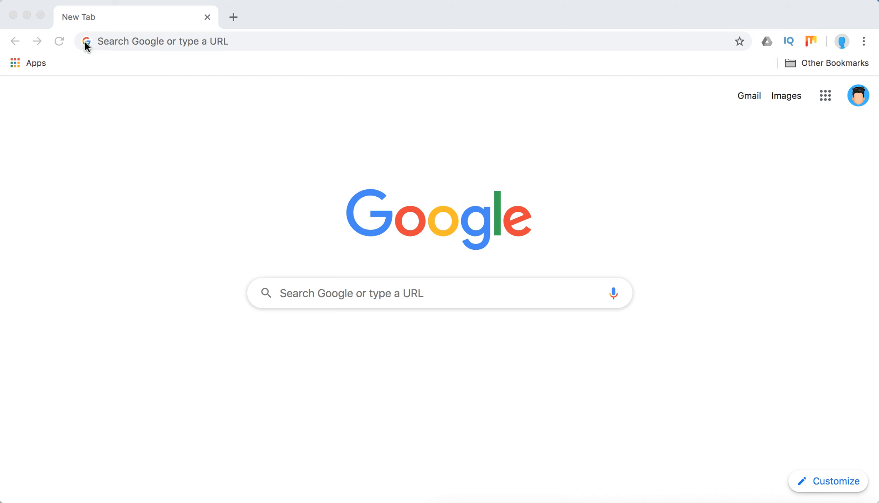
Step: Search Google for TRAVEL from the address bar and look through the travel-agency results
left_click(163, 41)
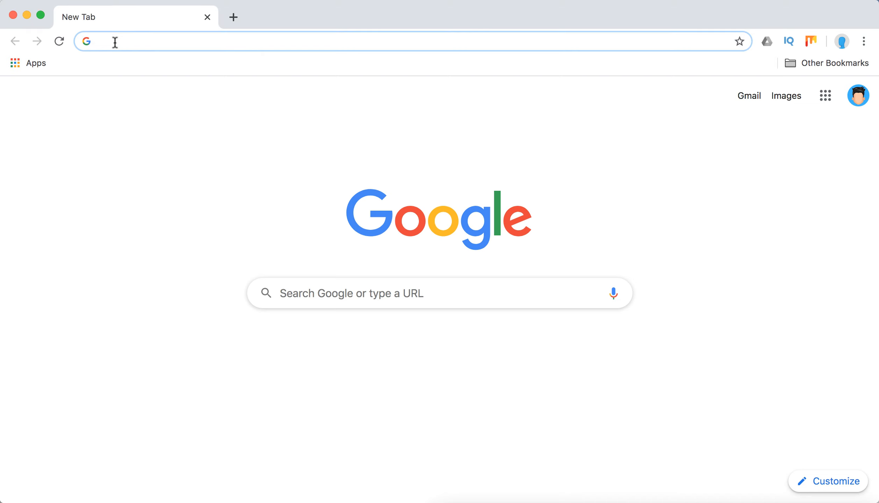
type("TRAVE")
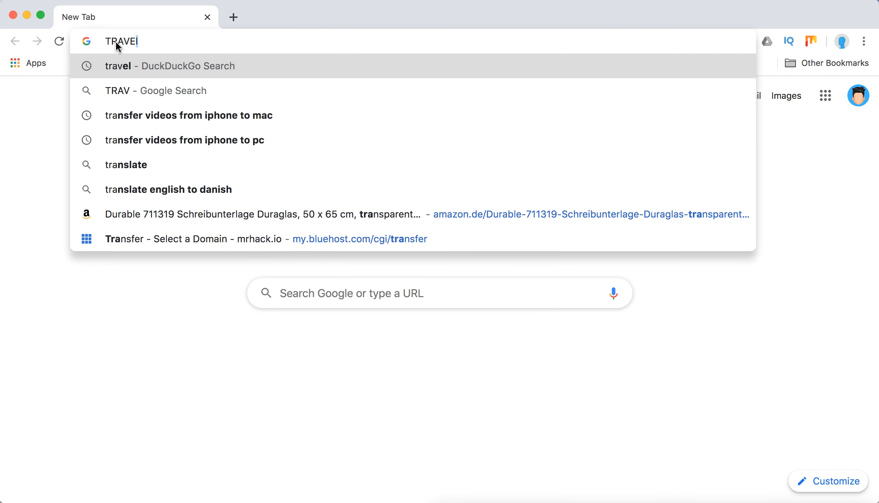
key("Return")
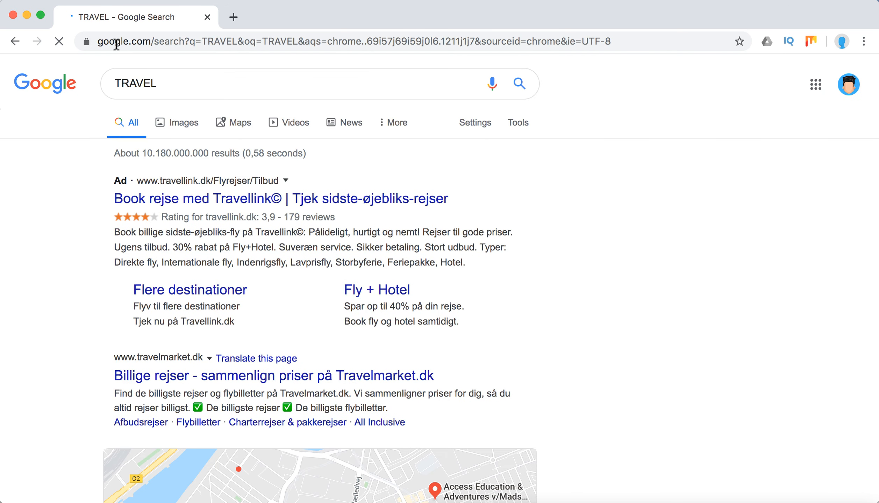
scroll("down", 3)
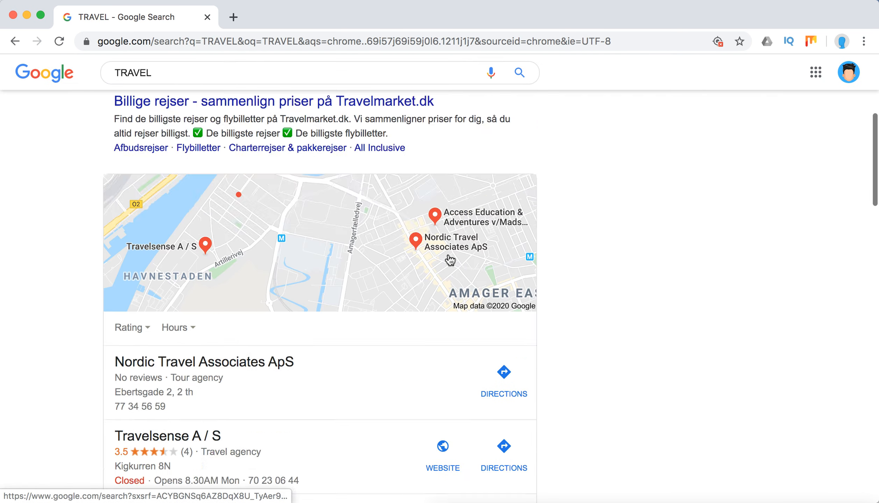
scroll("up", 3)
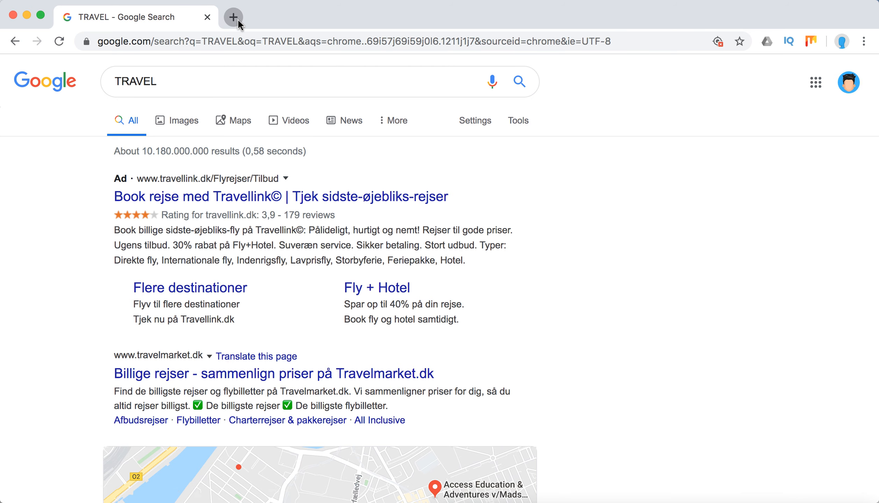
Step: Leave only a fresh empty tab by closing the TRAVEL results tab
left_click(232, 17)
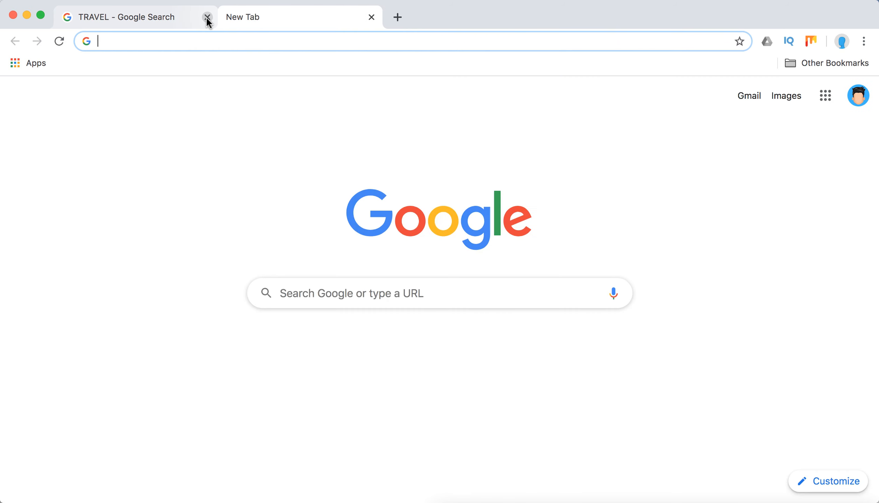
left_click(208, 17)
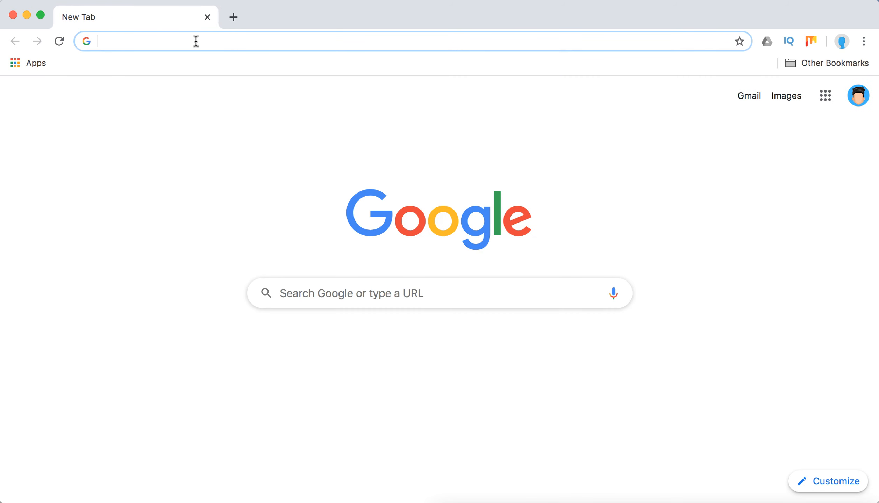
mouse_move(708, 85)
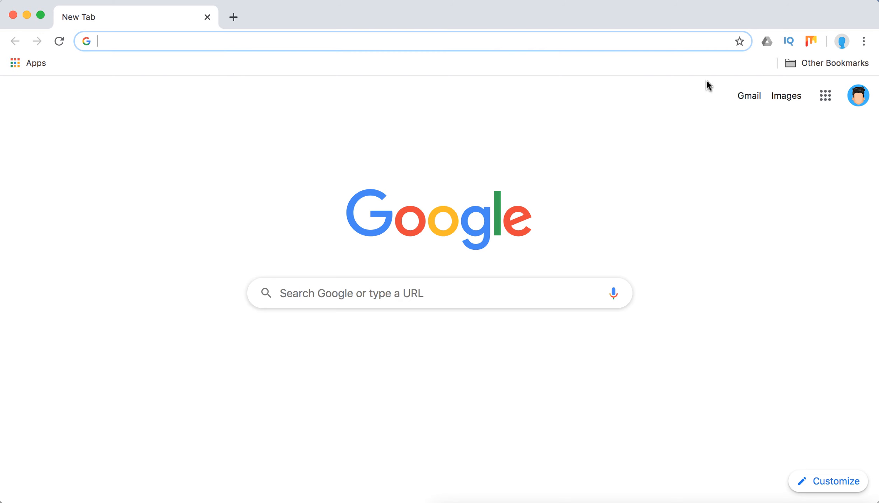
mouse_move(841, 42)
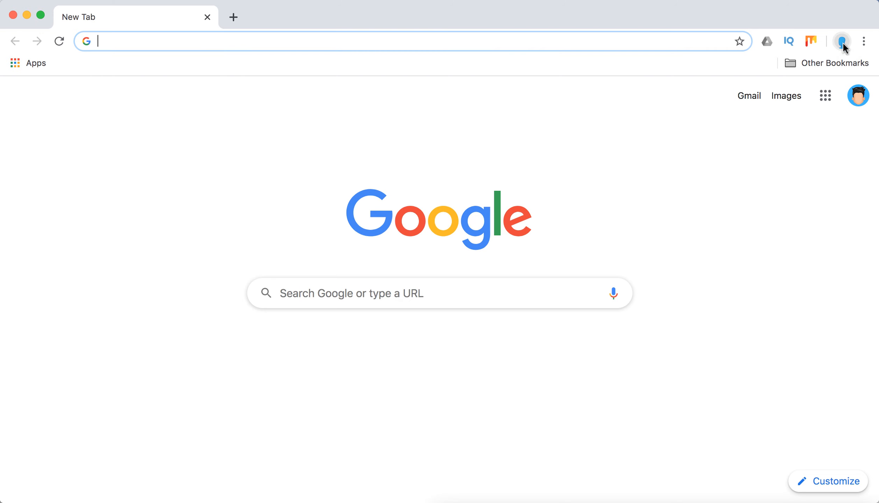
mouse_move(458, 131)
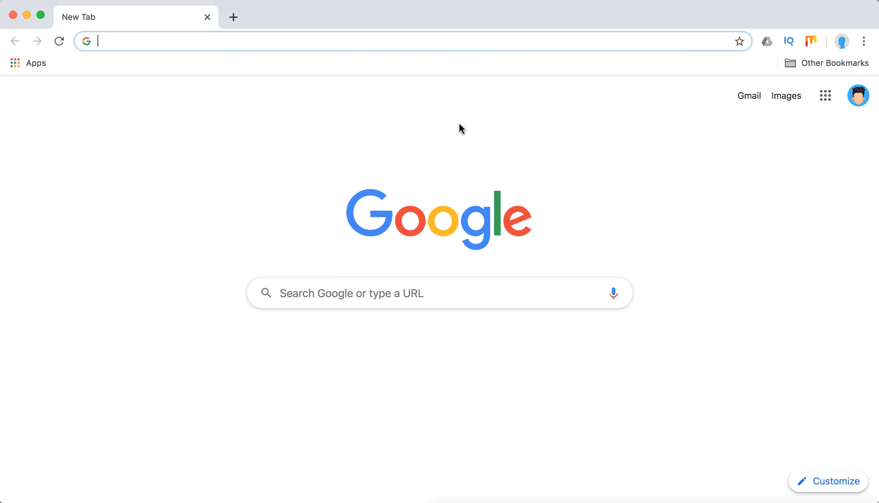
mouse_move(527, 126)
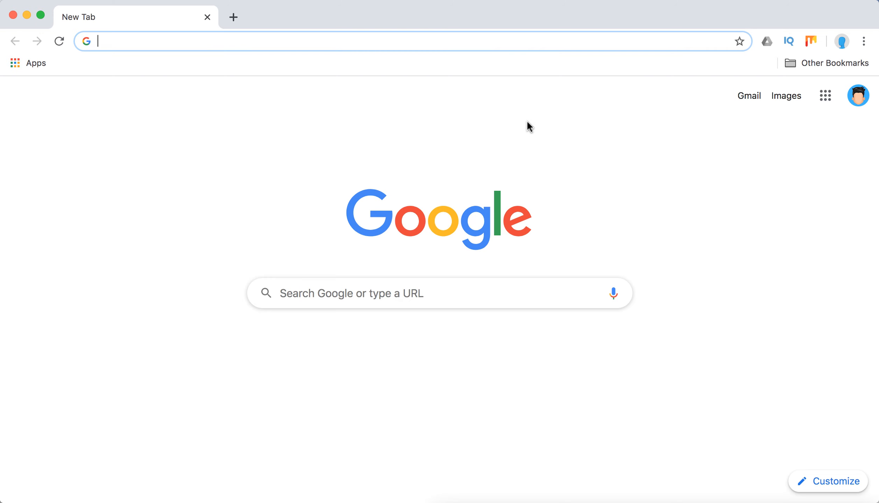
mouse_move(865, 47)
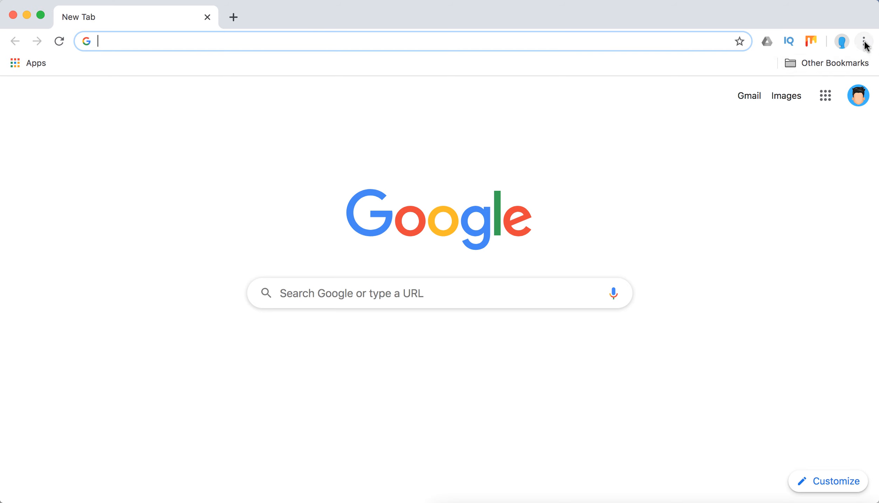
Step: Reach Chrome Settings from the three-dot menu
left_click(864, 42)
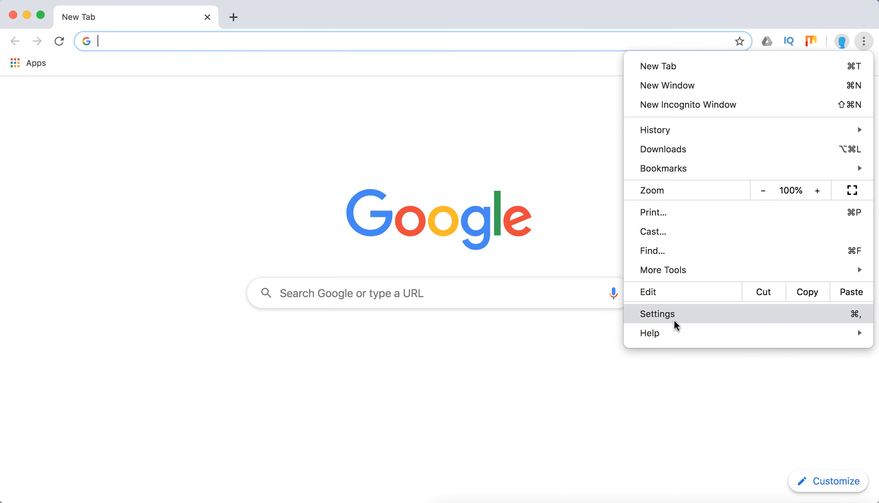
left_click(657, 314)
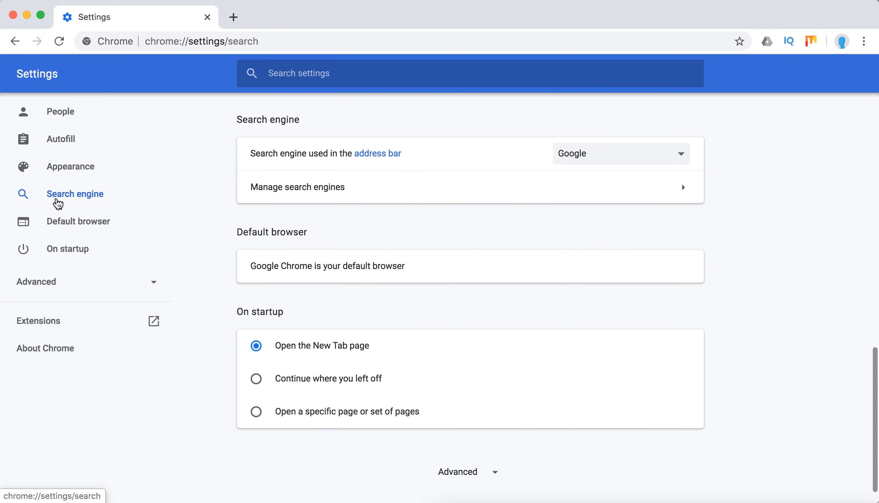
mouse_move(620, 193)
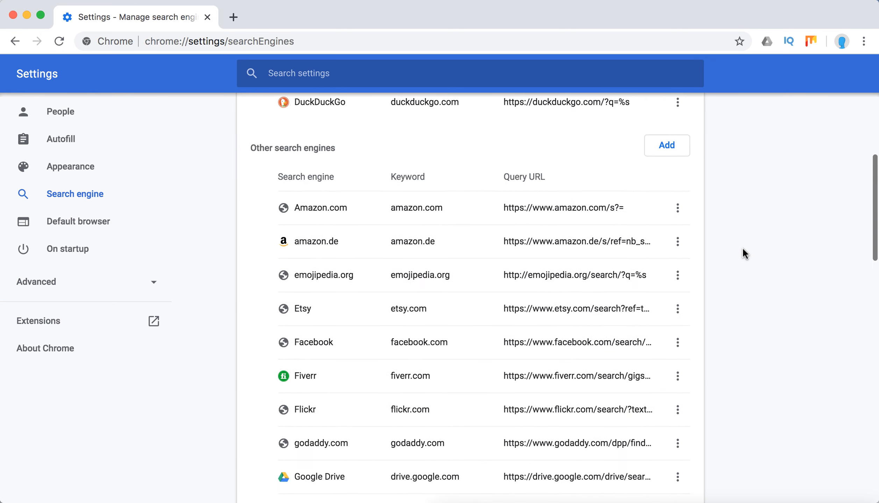
Step: Make YouTube Video Search the default engine from the manage search engines list
scroll("down", 3)
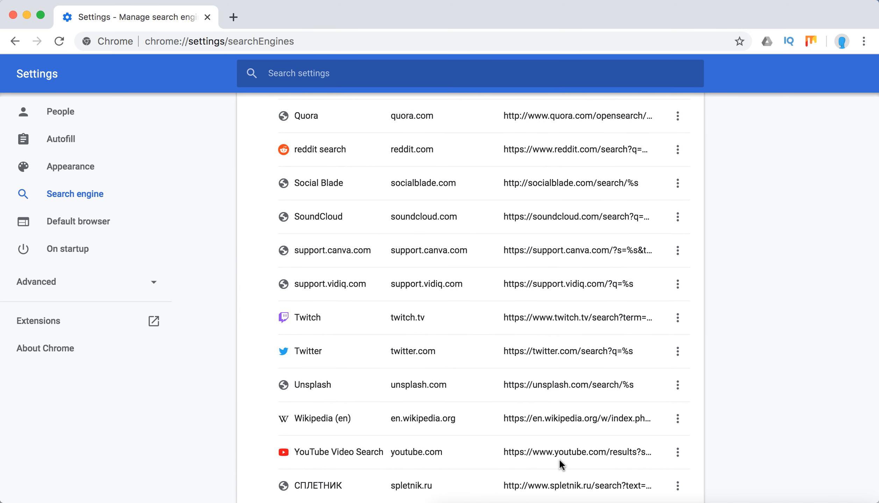
mouse_move(253, 454)
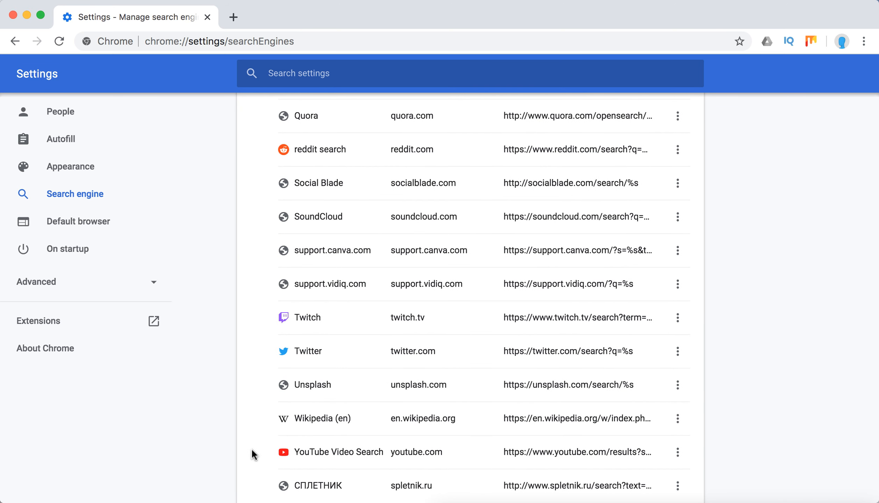
mouse_move(628, 453)
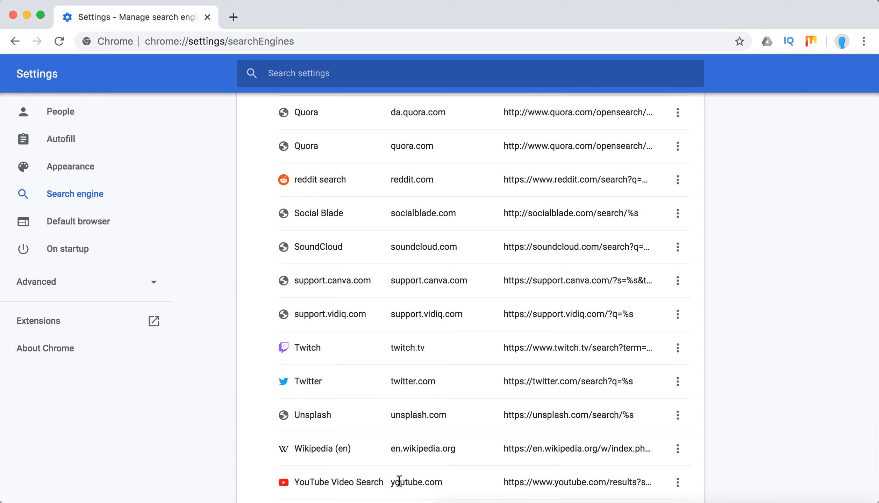
mouse_move(679, 485)
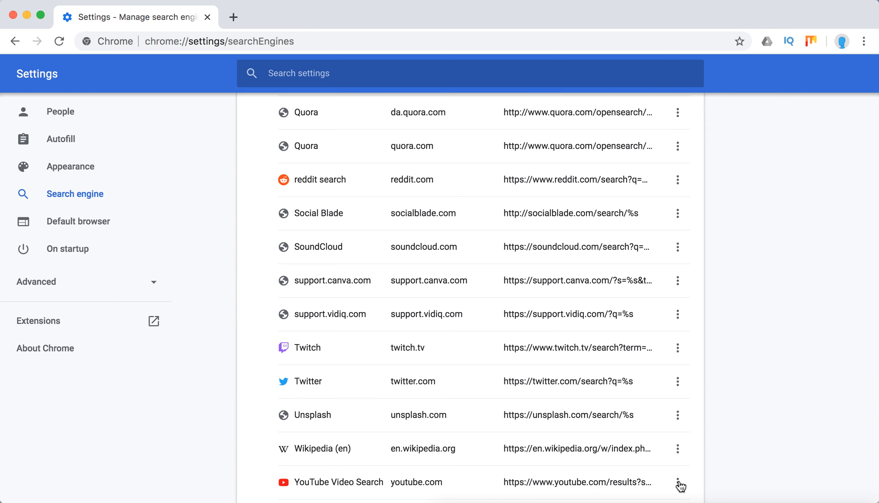
mouse_move(656, 429)
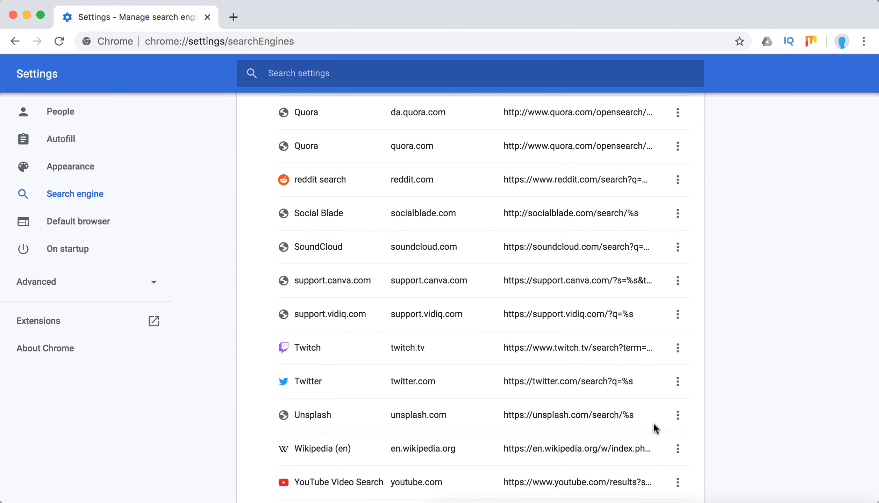
scroll("up", 3)
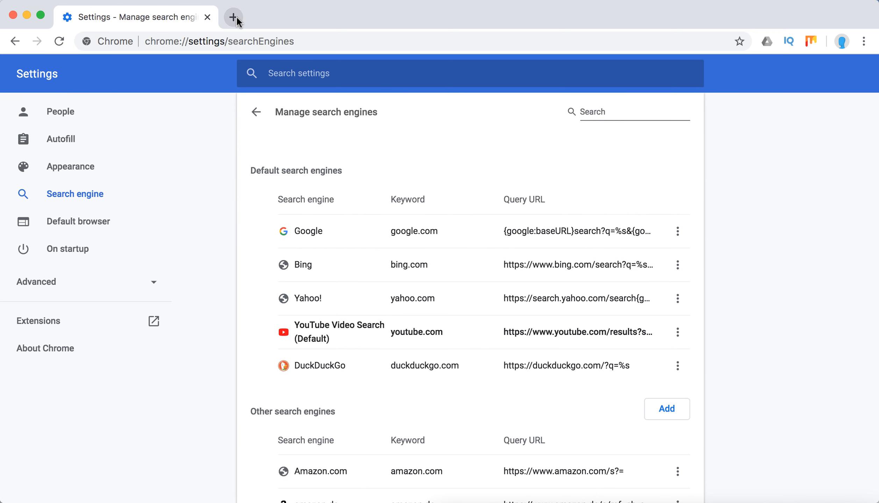
Step: Start a new tab to test searching travel with the new default engine
left_click(233, 17)
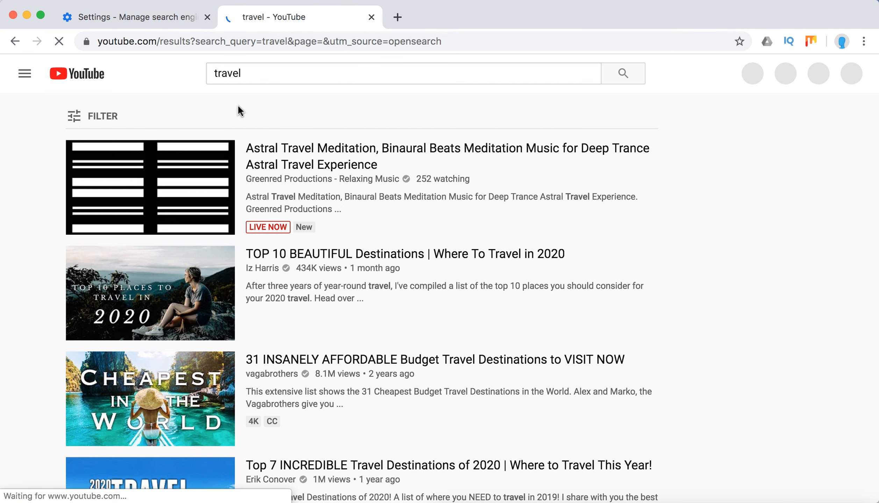